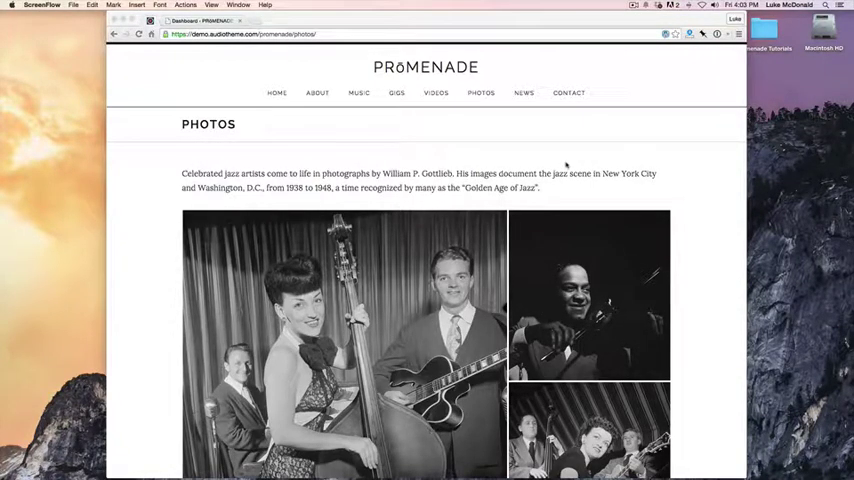
Activate the Jetpack by WordPress.com plugin from the installed Plugins list.
{"action": "scroll", "scroll_direction": "down", "scroll_amount": 3}
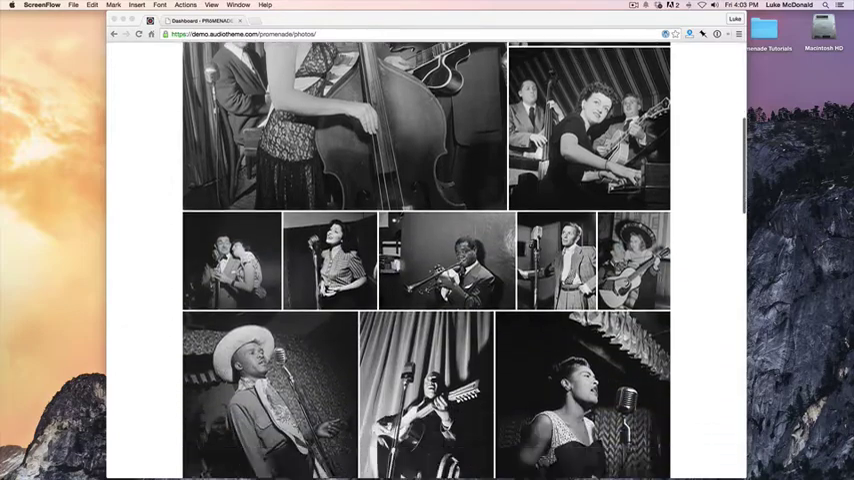
{"action": "scroll", "scroll_direction": "up", "scroll_amount": 3}
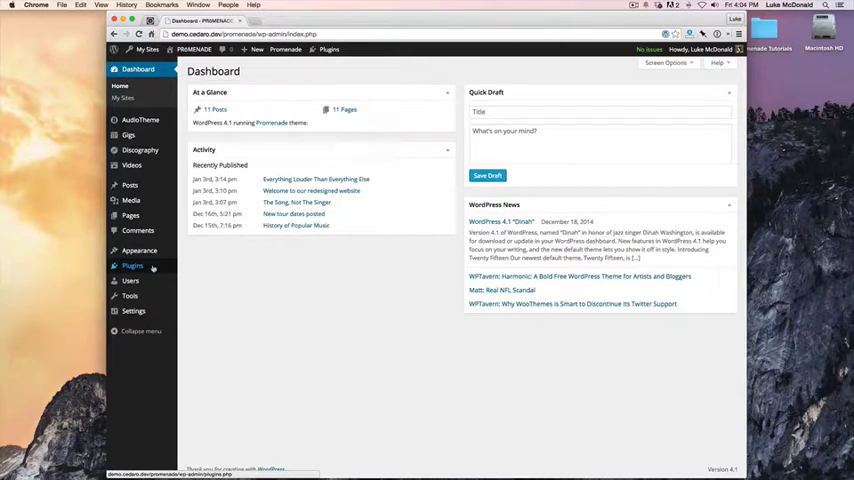
{"action": "left_click", "coordinate": [132, 266]}
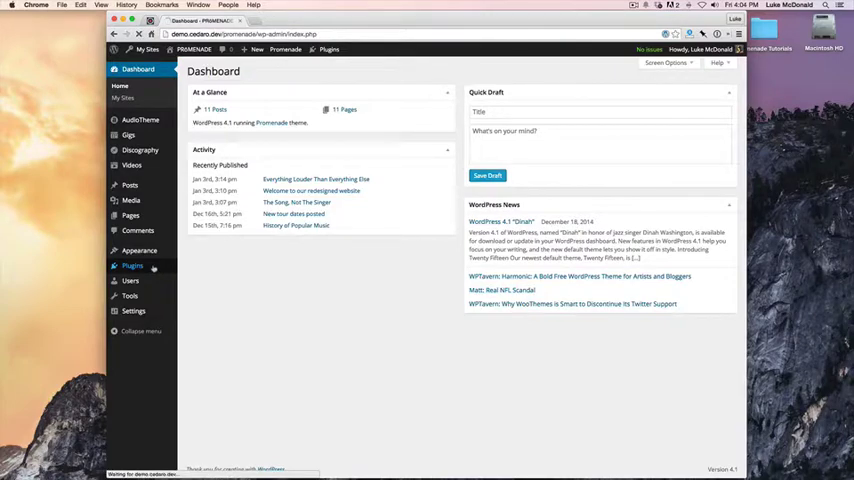
{"action": "left_click", "coordinate": [132, 265]}
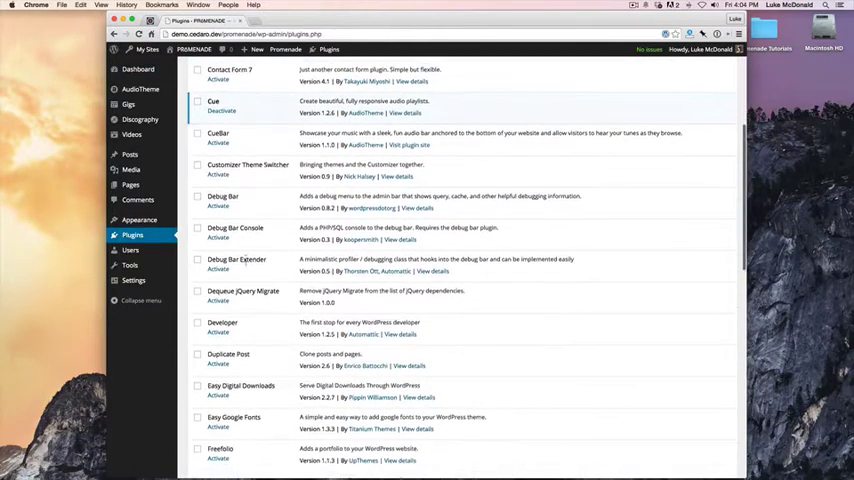
{"action": "scroll", "scroll_direction": "down", "scroll_amount": 3}
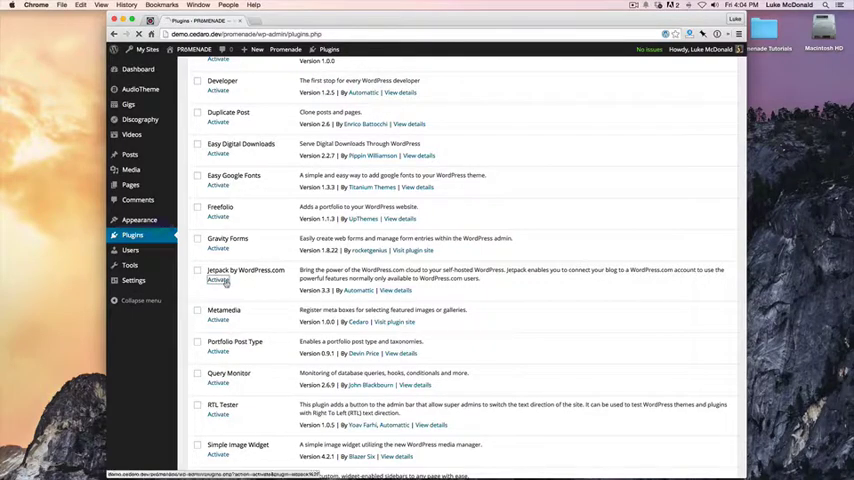
{"action": "left_click", "coordinate": [218, 281]}
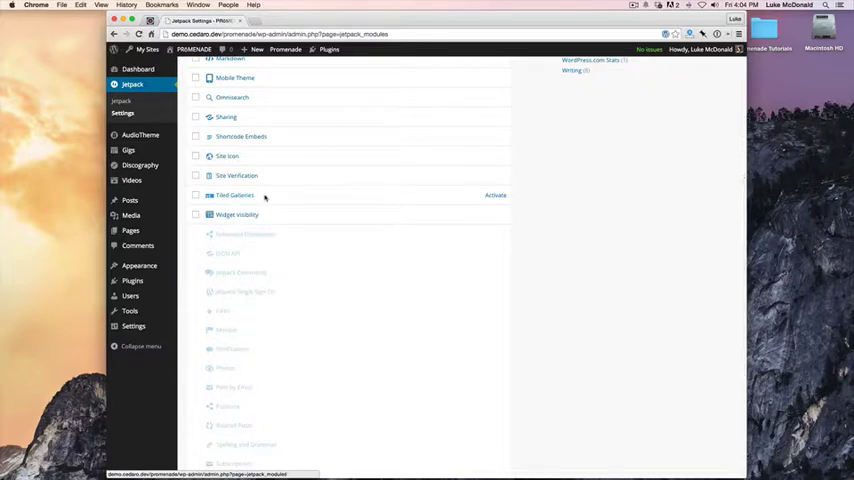
Activate the Tiled Galleries module in Jetpack Settings.
{"action": "left_click", "coordinate": [495, 195]}
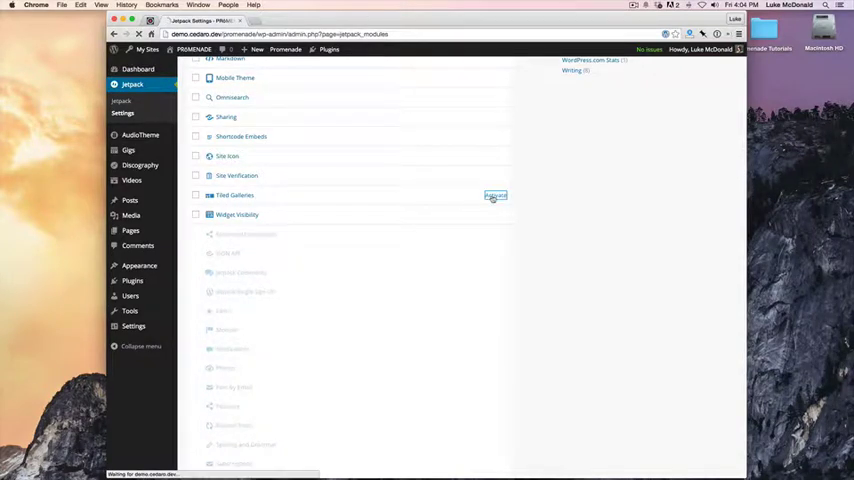
{"action": "left_click", "coordinate": [495, 195]}
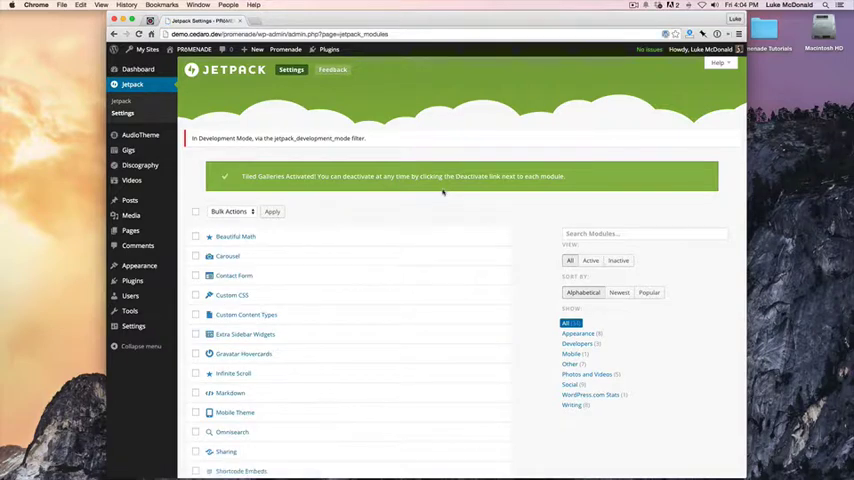
{"action": "mouse_move", "coordinate": [436, 256]}
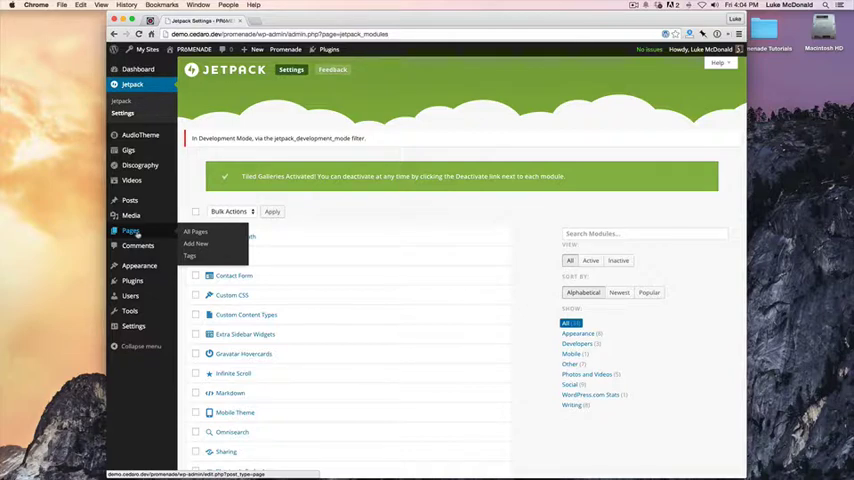
Add a new page titled 'Photos' and bring up the Add Media window.
{"action": "left_click", "coordinate": [195, 244]}
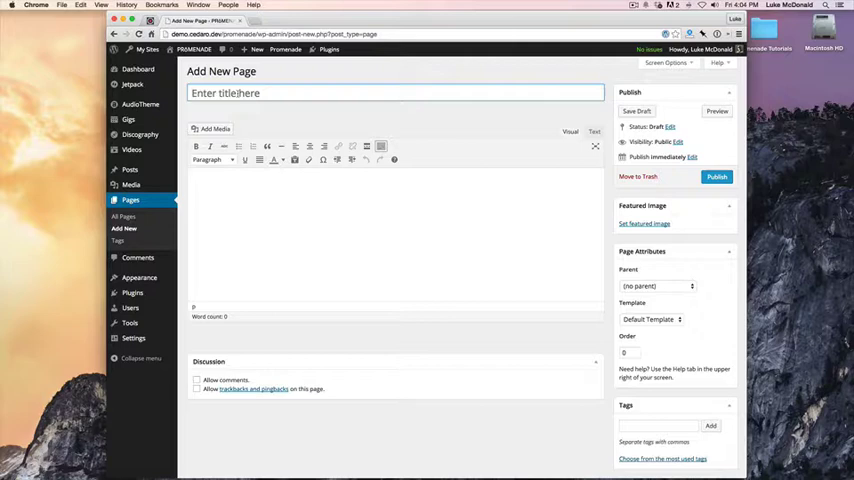
{"action": "left_click", "coordinate": [395, 93]}
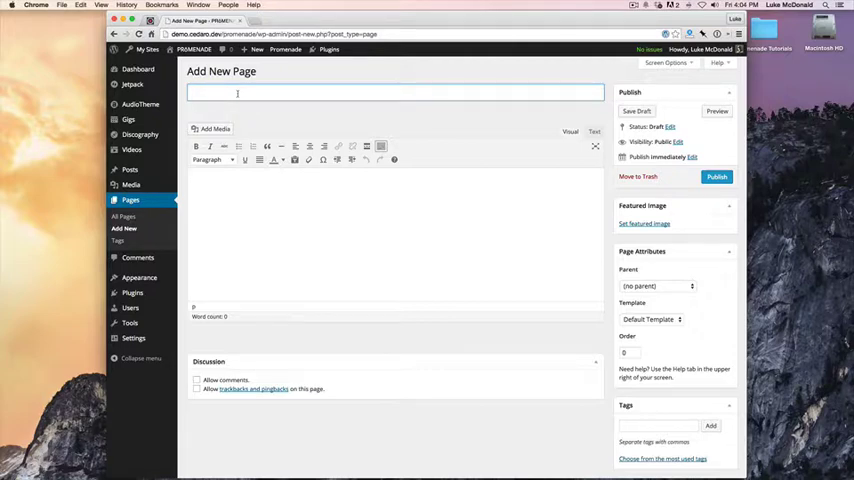
{"action": "type", "text": "Photos"}
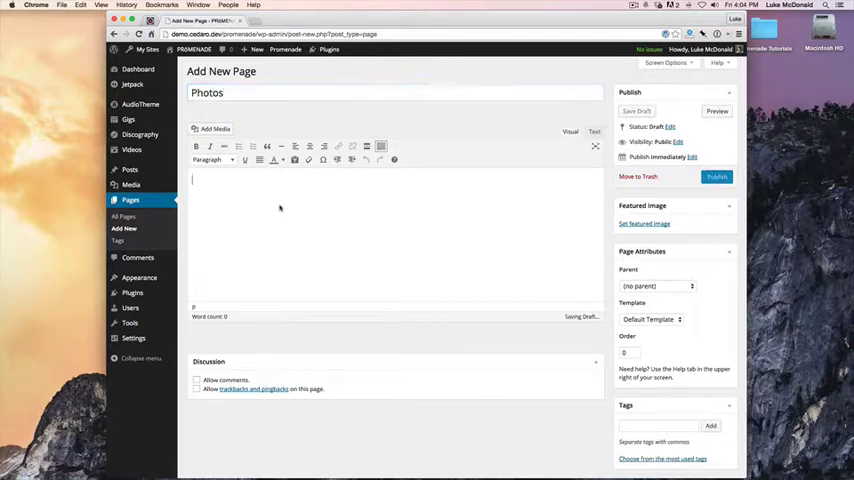
{"action": "left_click", "coordinate": [211, 128]}
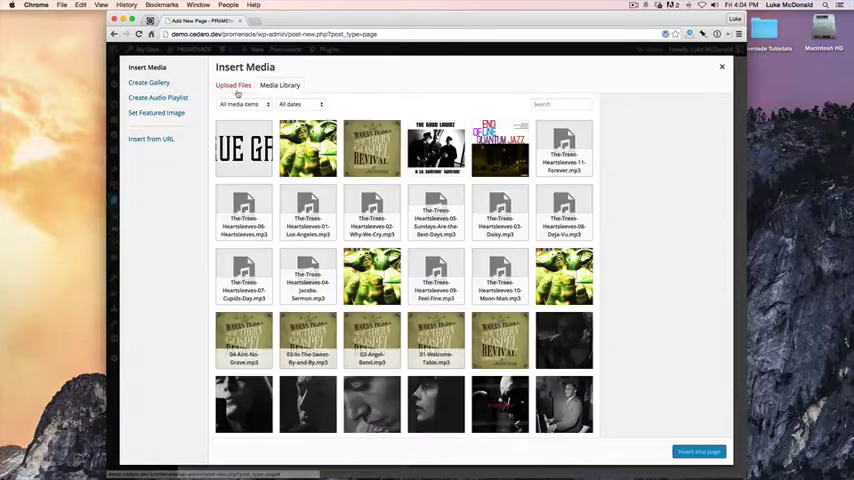
Filter the Media Library to images, select 15 jazz photos and create a gallery.
{"action": "left_click", "coordinate": [233, 85]}
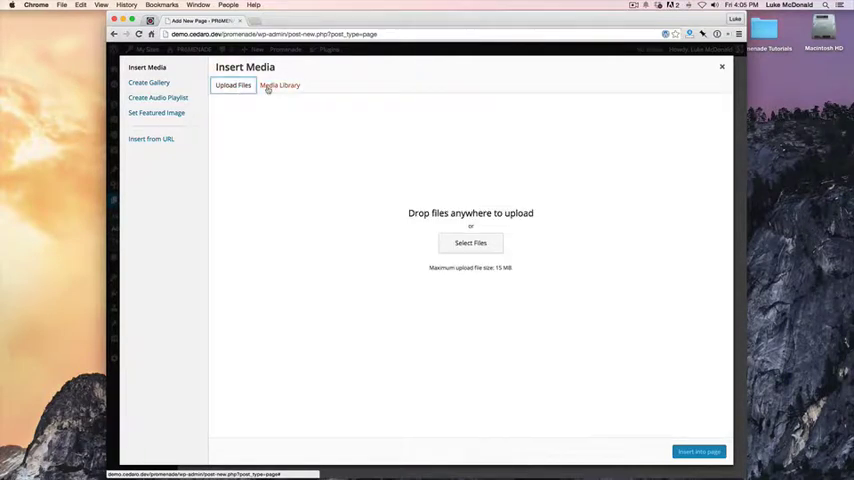
{"action": "left_click", "coordinate": [280, 85]}
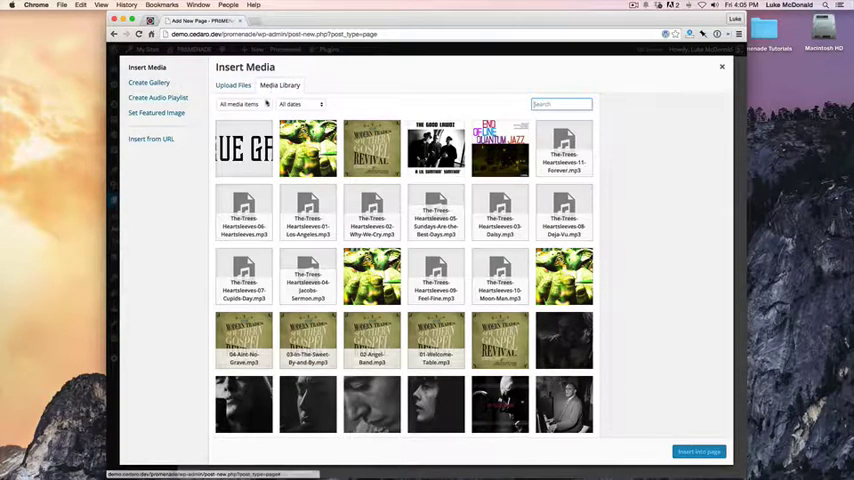
{"action": "left_click", "coordinate": [240, 104]}
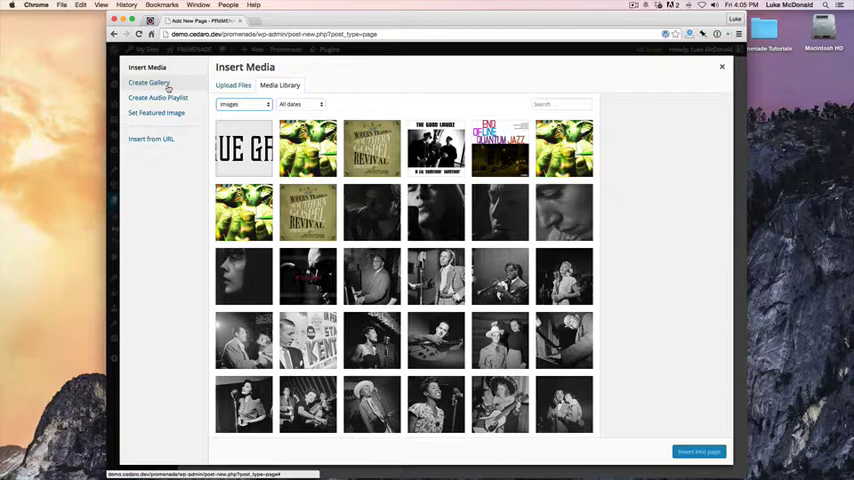
{"action": "left_click", "coordinate": [149, 82]}
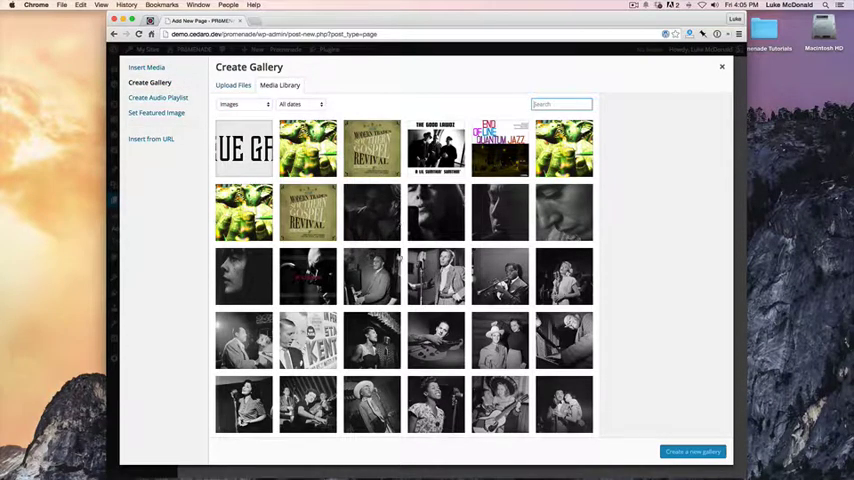
{"action": "left_click", "coordinate": [500, 277]}
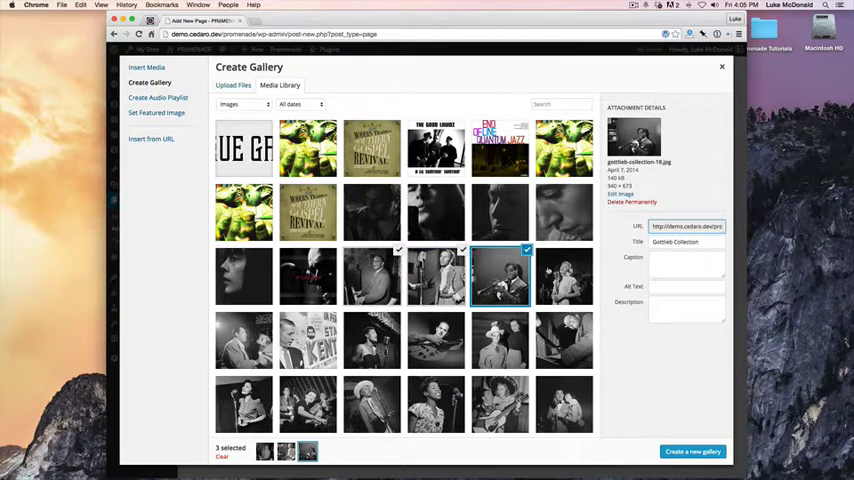
{"action": "left_click", "coordinate": [243, 340]}
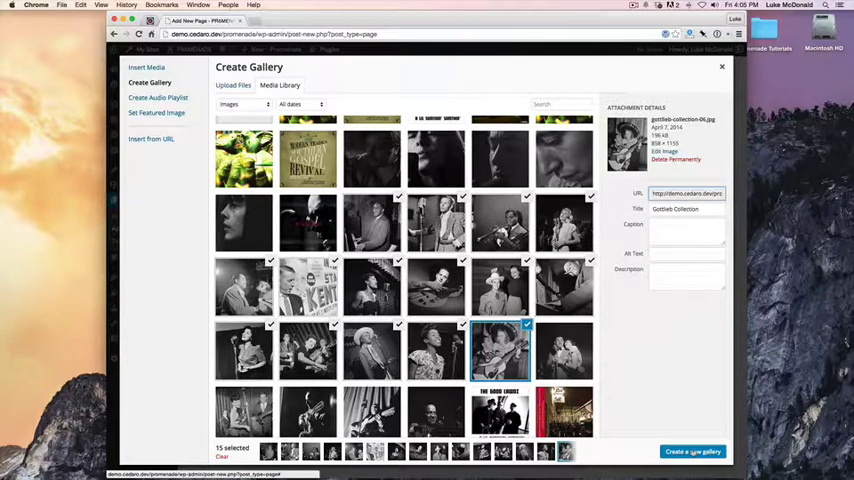
{"action": "left_click", "coordinate": [694, 451]}
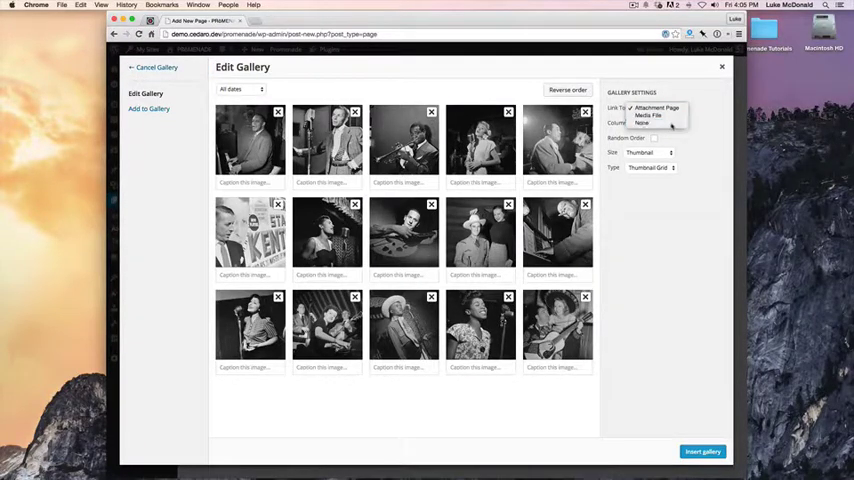
Set the gallery's Link To to None and Type to Tiled Mosaic, then insert it.
{"action": "left_click", "coordinate": [642, 121]}
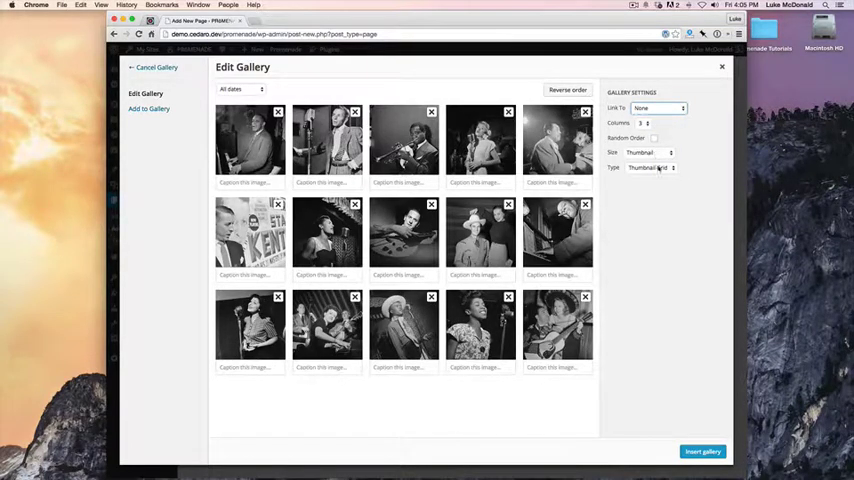
{"action": "left_click", "coordinate": [650, 167]}
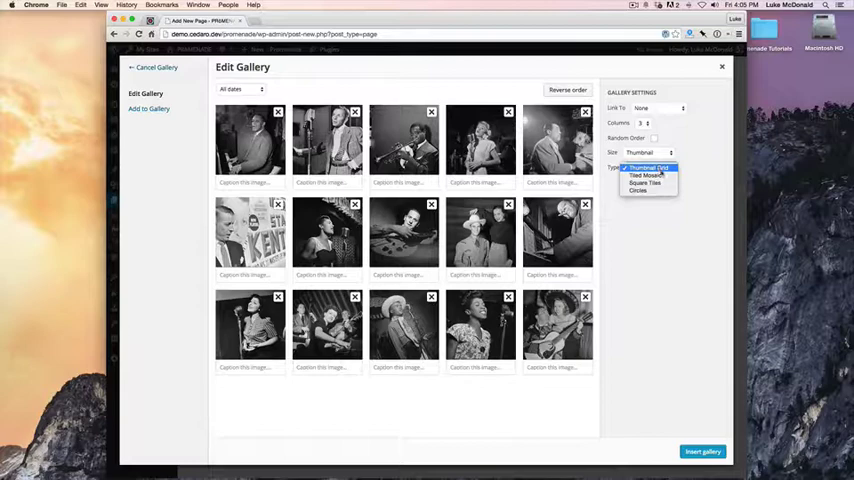
{"action": "left_click", "coordinate": [645, 175]}
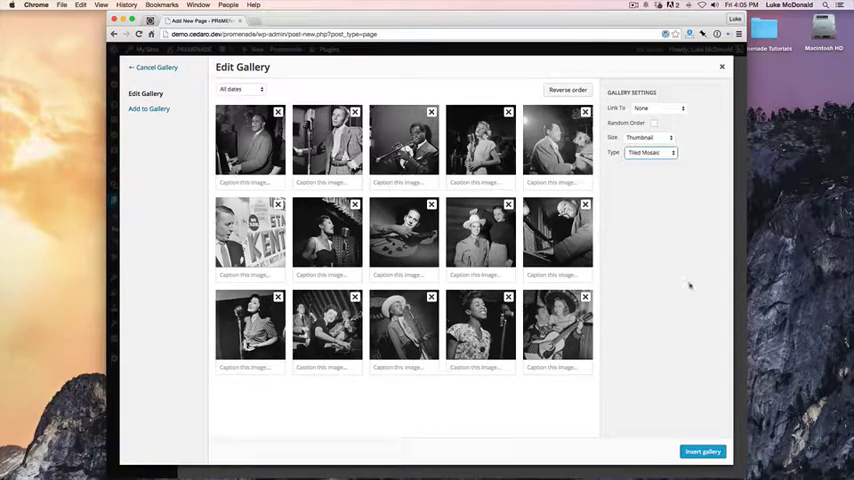
{"action": "left_click", "coordinate": [702, 451]}
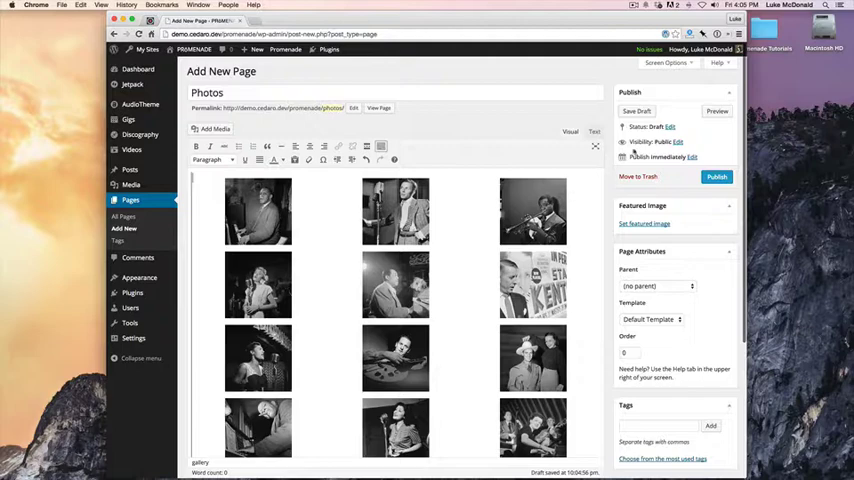
Publish the Photos page and view it live.
{"action": "left_click", "coordinate": [716, 177]}
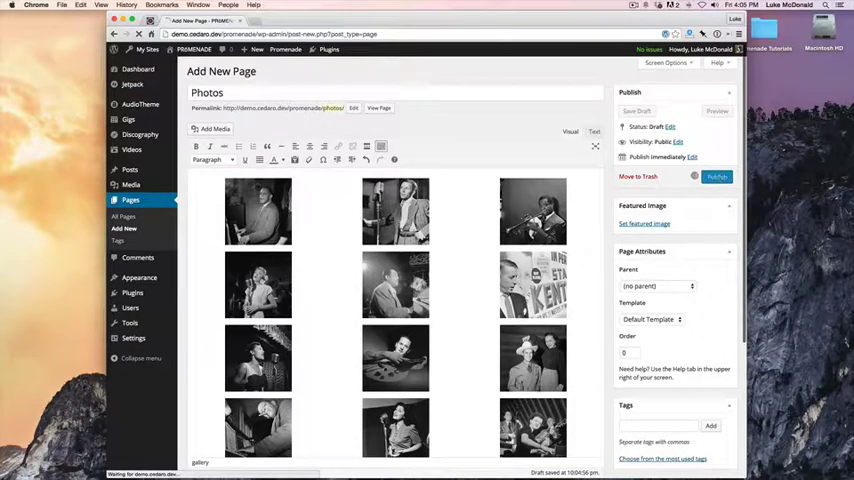
{"action": "left_click", "coordinate": [717, 177]}
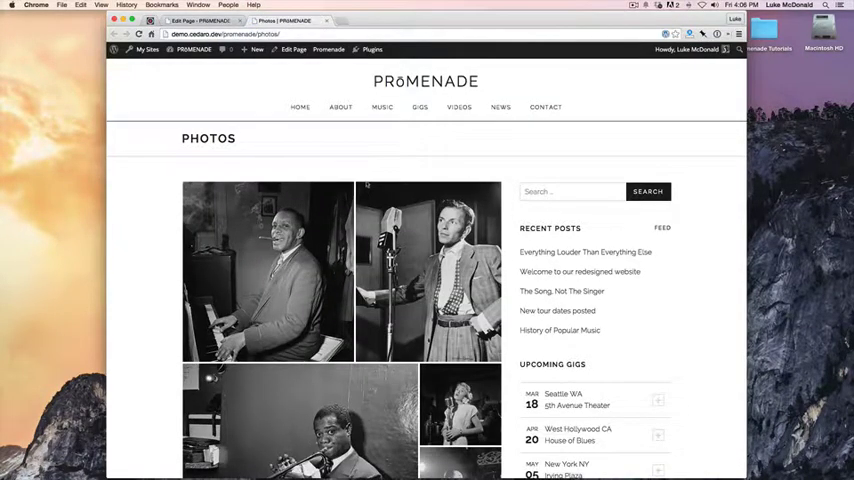
Scroll through the live Photos page to inspect the tiled mosaic photos.
{"action": "scroll", "scroll_direction": "down", "scroll_amount": 3}
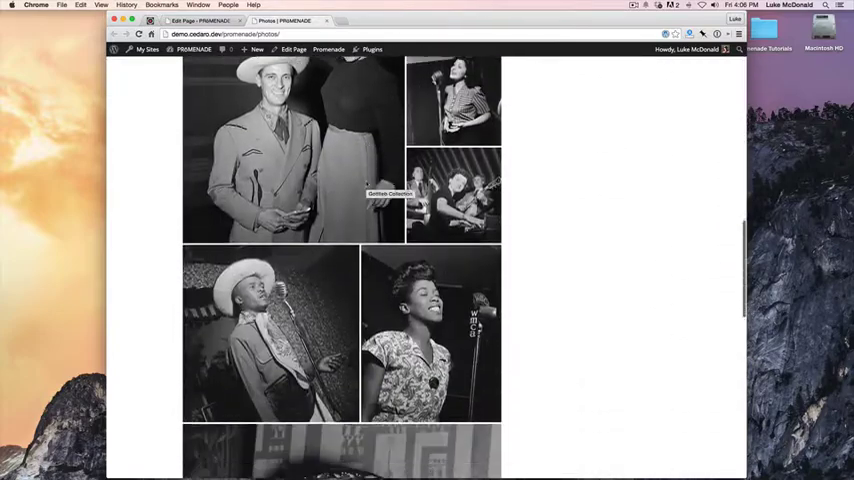
{"action": "scroll", "scroll_direction": "down", "scroll_amount": 3}
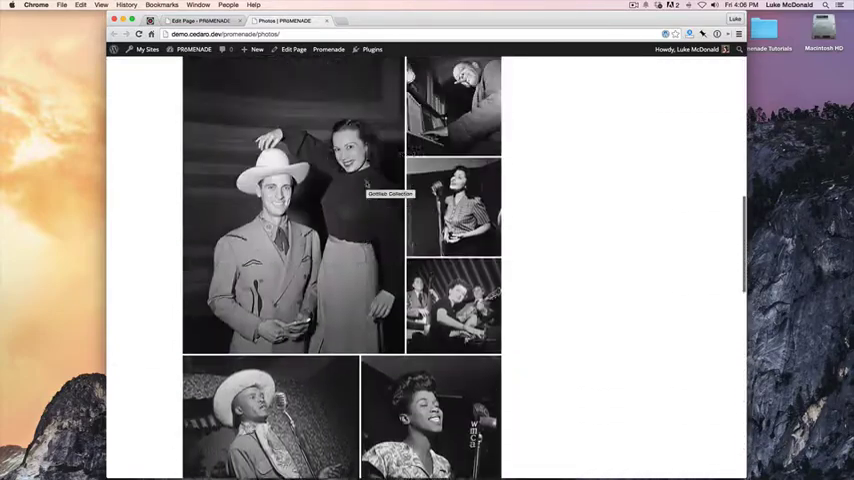
{"action": "scroll", "scroll_direction": "up", "scroll_amount": 3}
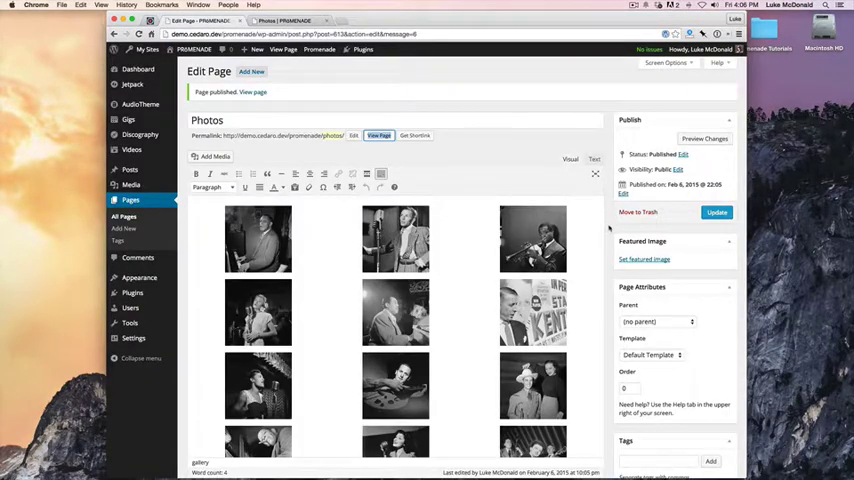
Switch the Photos page template to Full Width, update, and view the wider gallery.
{"action": "left_click", "coordinate": [650, 355]}
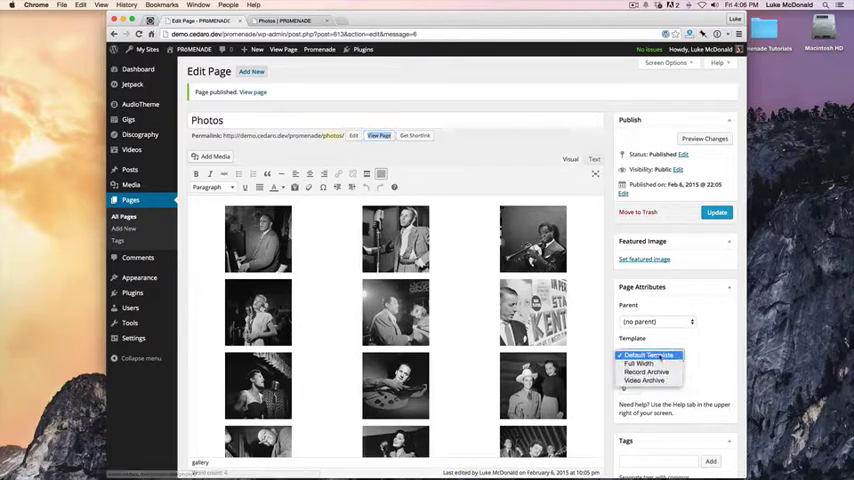
{"action": "left_click", "coordinate": [638, 363]}
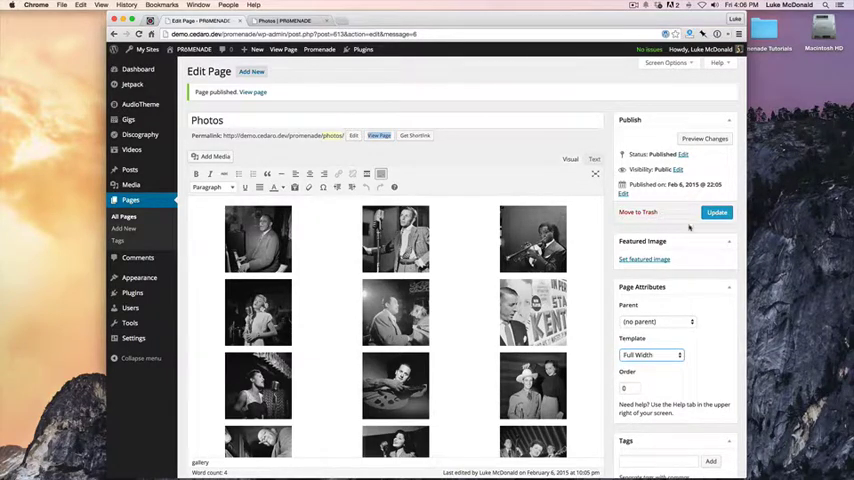
{"action": "left_click", "coordinate": [717, 212]}
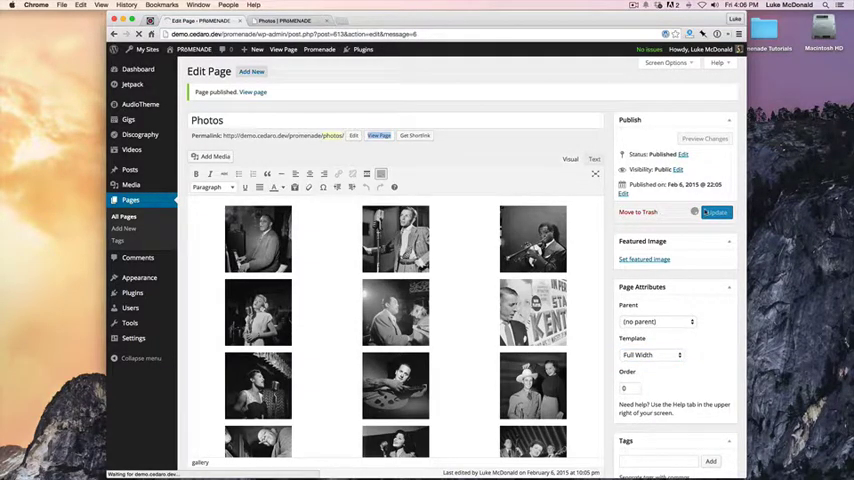
{"action": "left_click", "coordinate": [716, 212]}
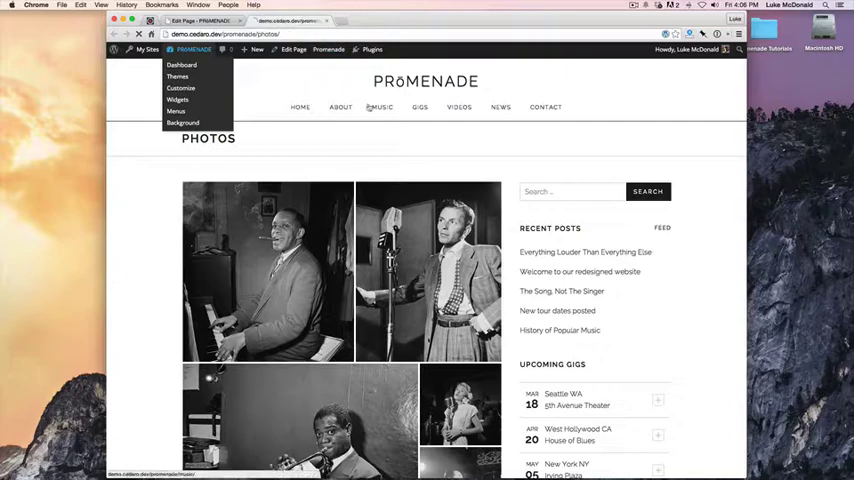
{"action": "scroll", "scroll_direction": "down", "scroll_amount": 3}
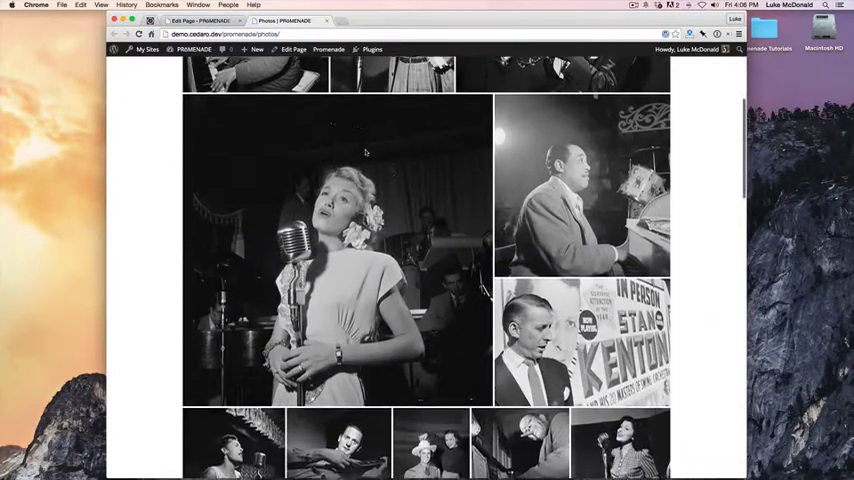